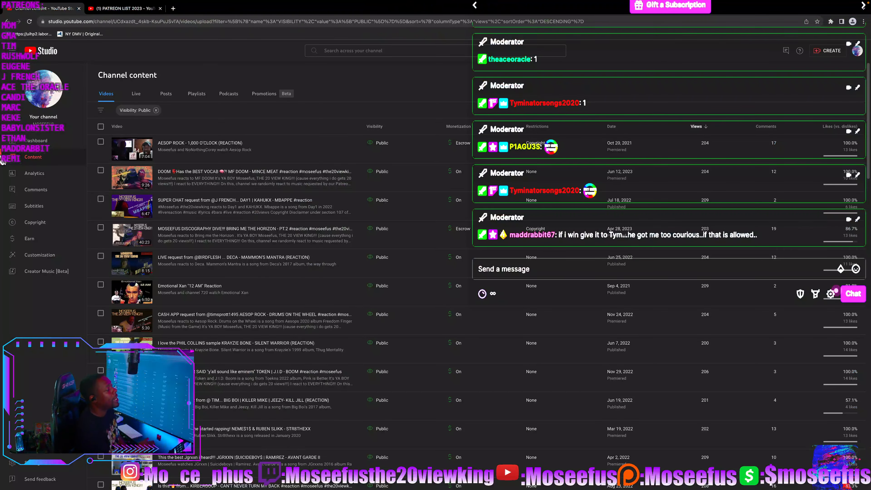
Go to the channel Dashboard showing subscriber count and latest video performance.
click(36, 140)
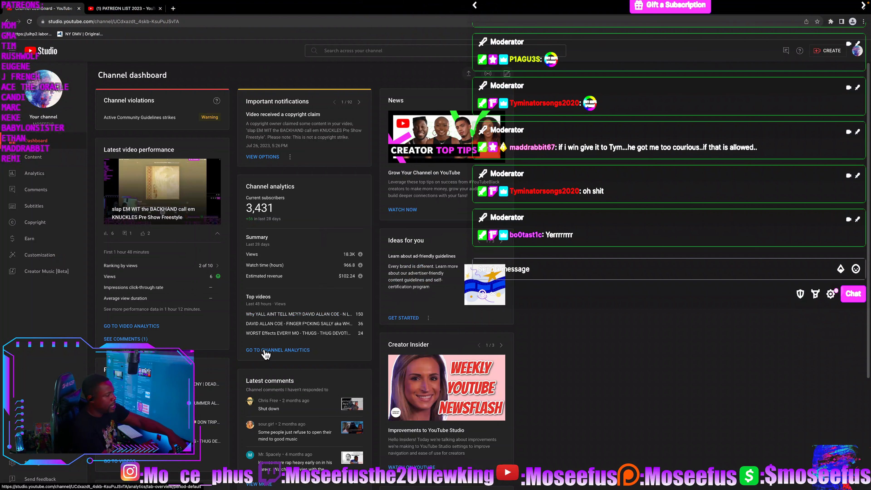
Open channel Analytics and expand the Realtime card for 48-hour and 60-minute views.
click(278, 350)
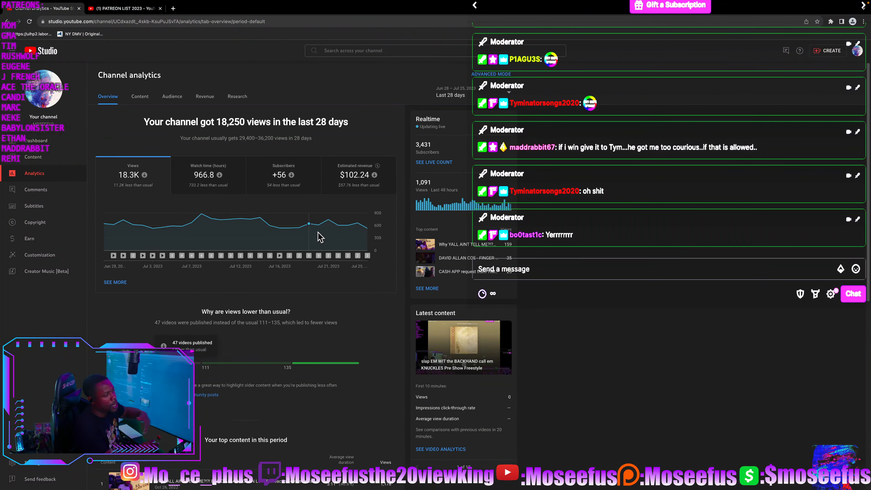
click(308, 224)
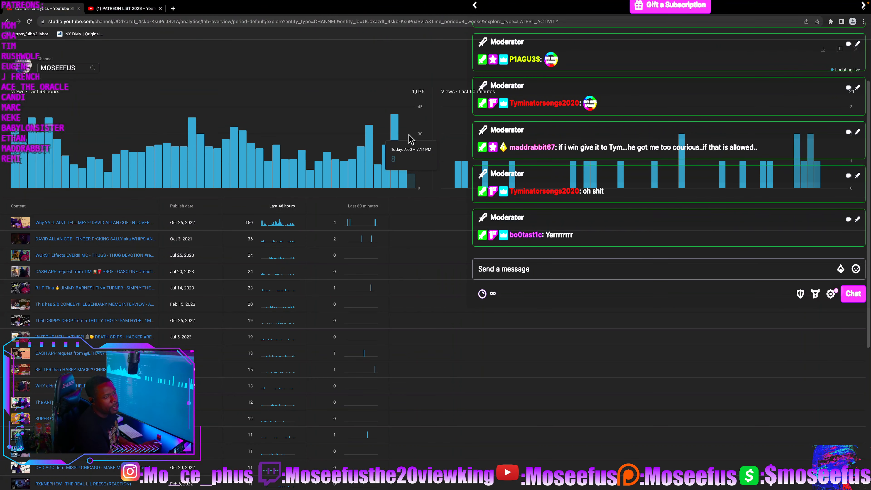
mouse_move(505, 186)
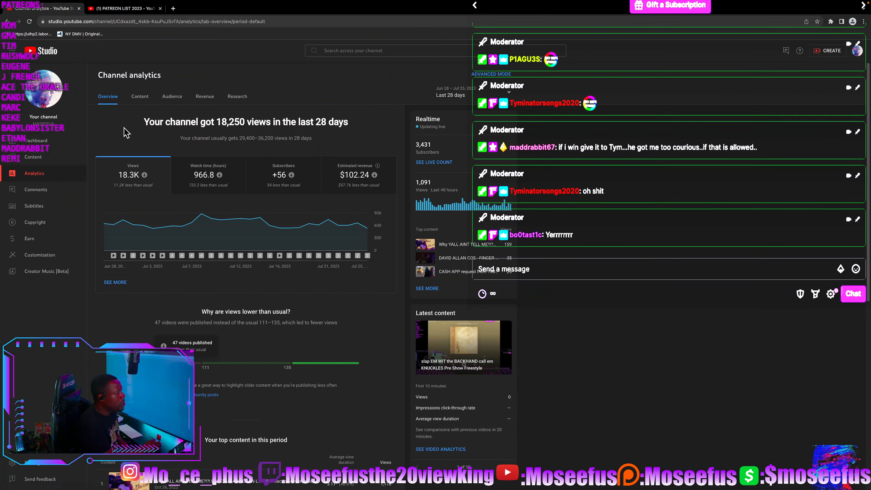
Filter the Content video list by Visibility to Draft only instead of Public.
click(32, 156)
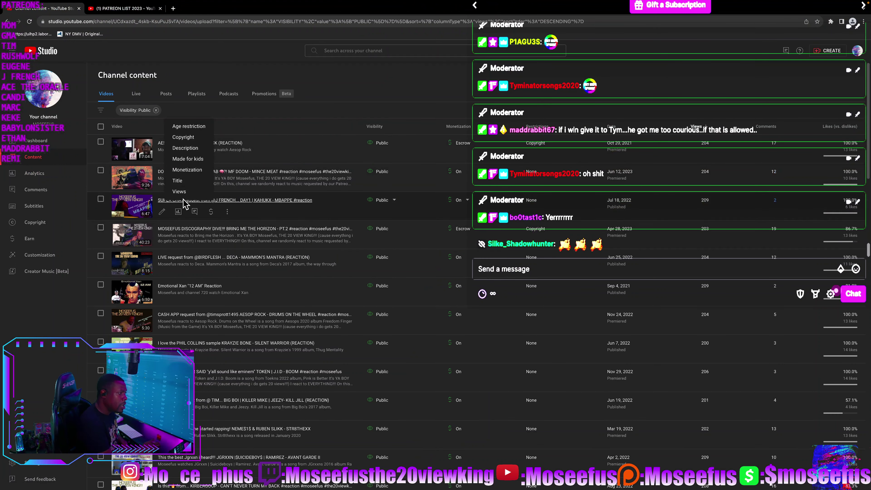
click(178, 191)
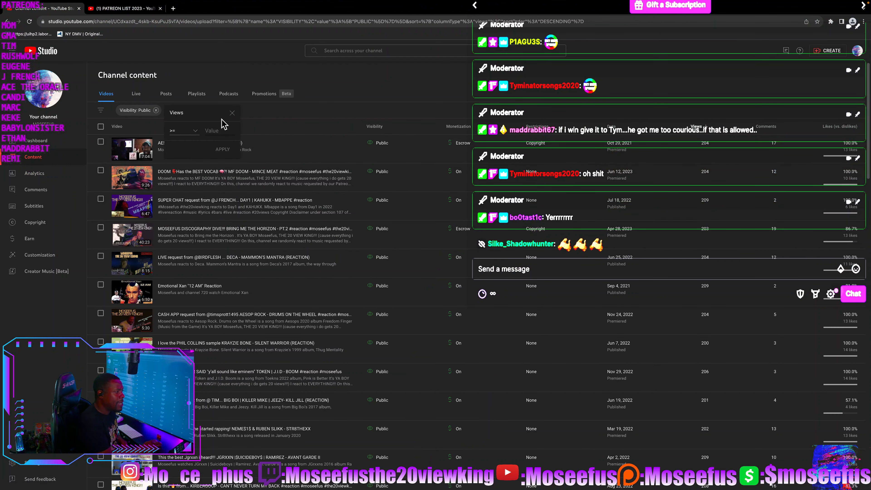
click(138, 109)
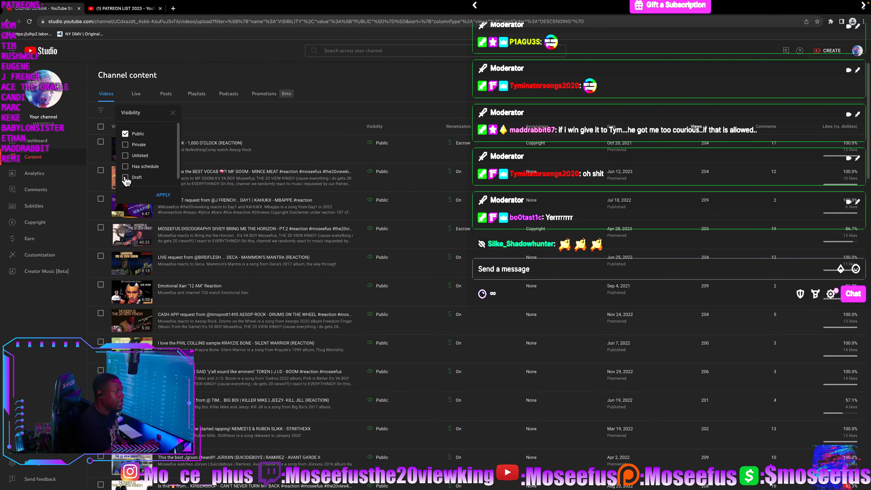
click(126, 133)
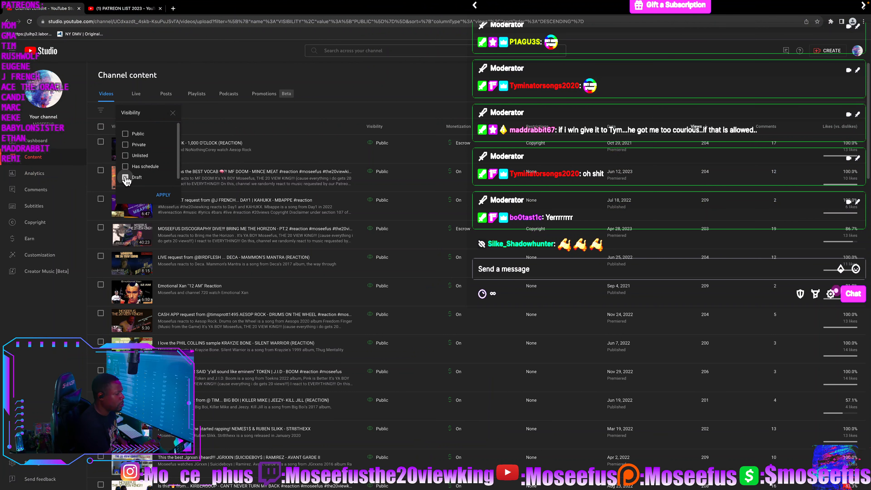
click(126, 177)
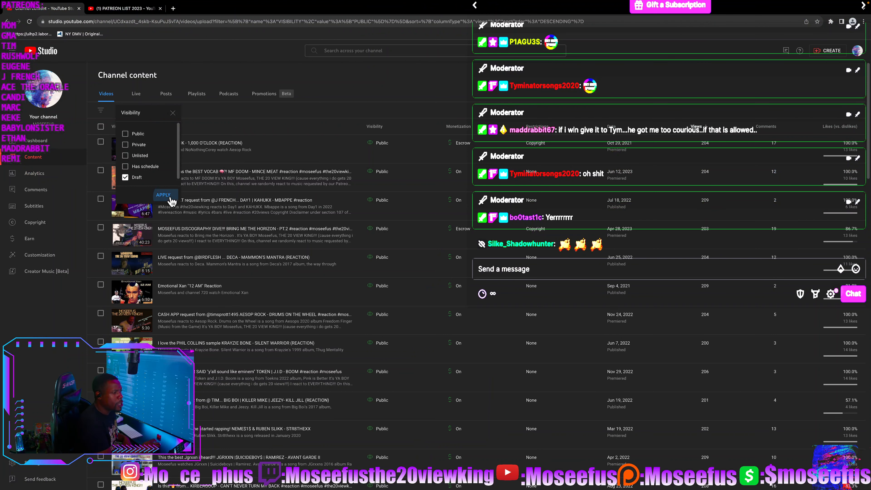
click(164, 194)
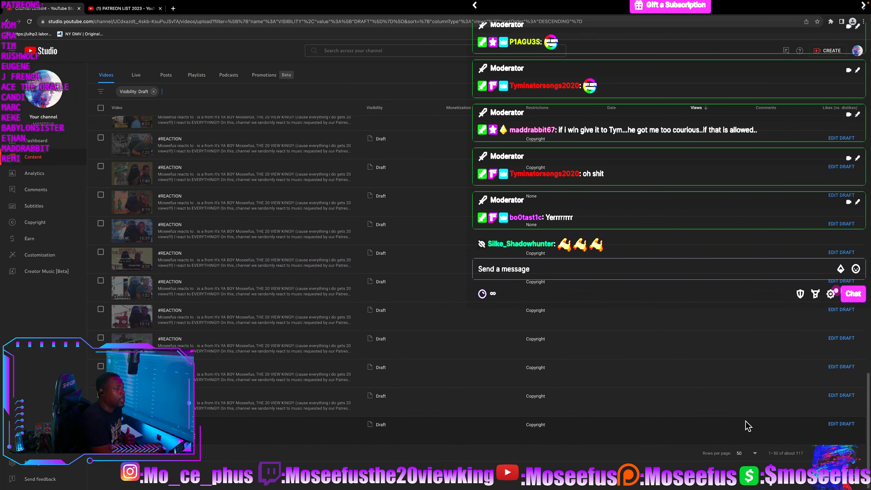
Show 50 rows per page and scroll through the first page of about 117 draft videos.
scroll(up, 3)
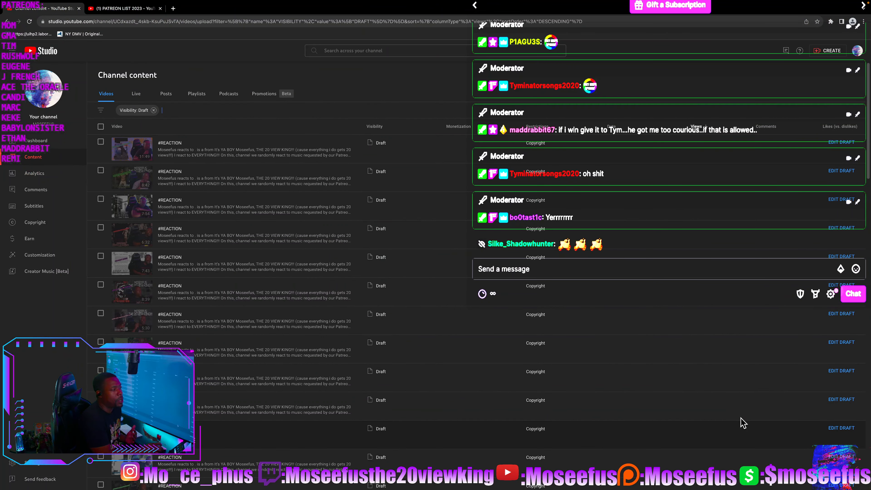
mouse_move(680, 199)
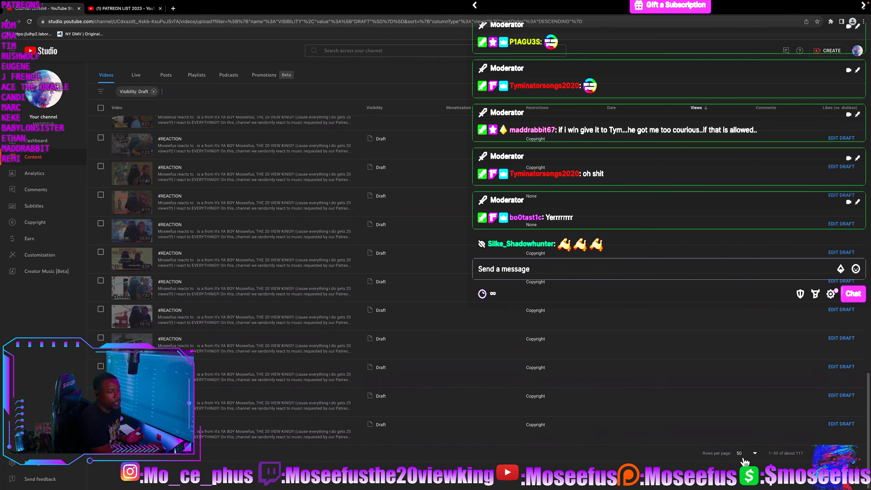
click(749, 452)
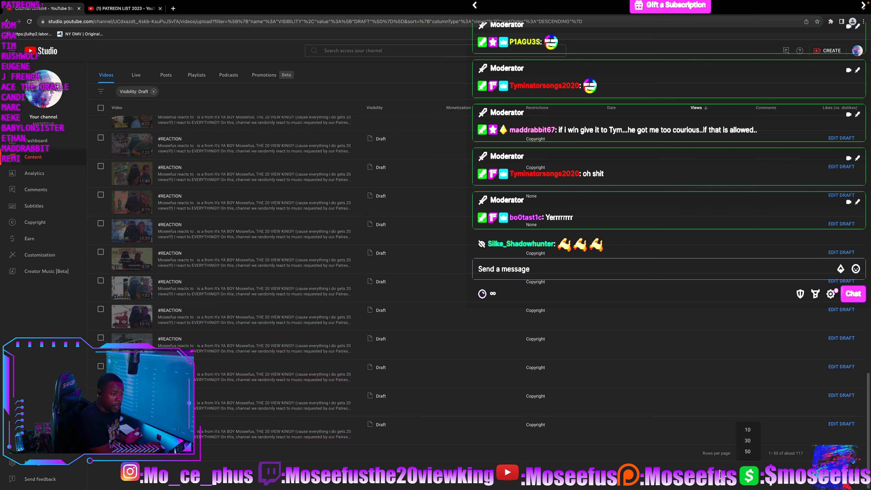
scroll(down, 3)
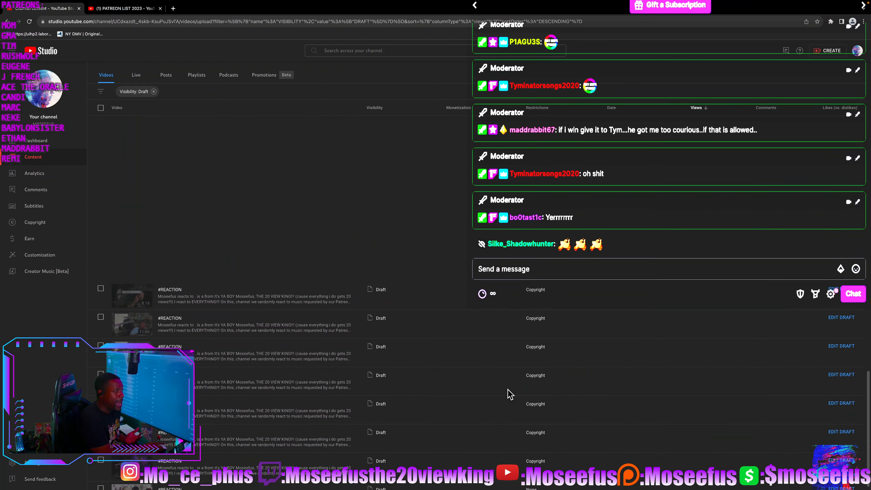
scroll(up, 3)
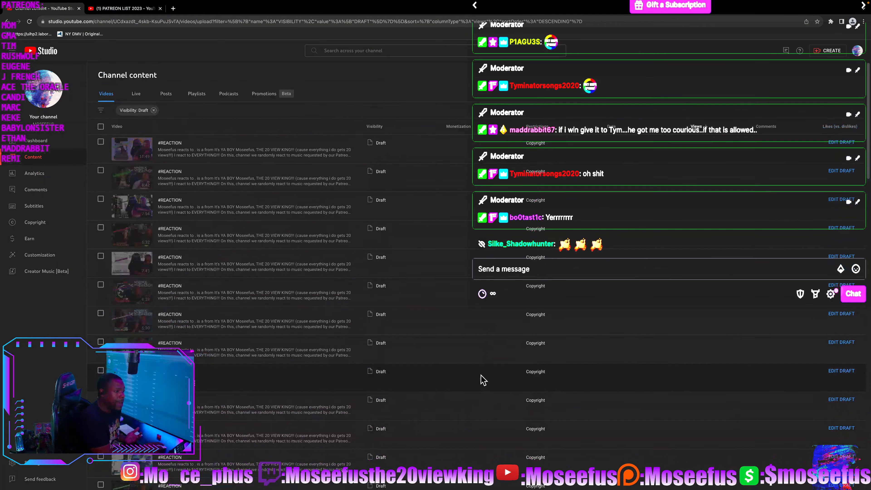
scroll(down, 3)
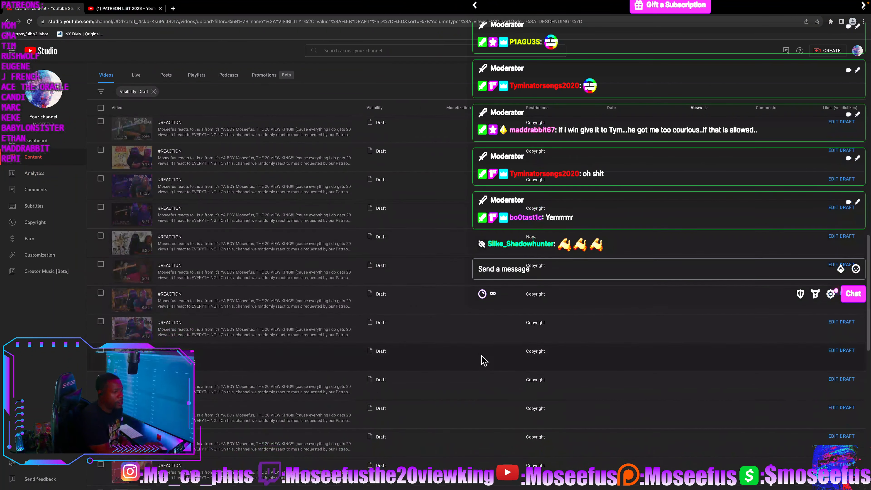
scroll(down, 3)
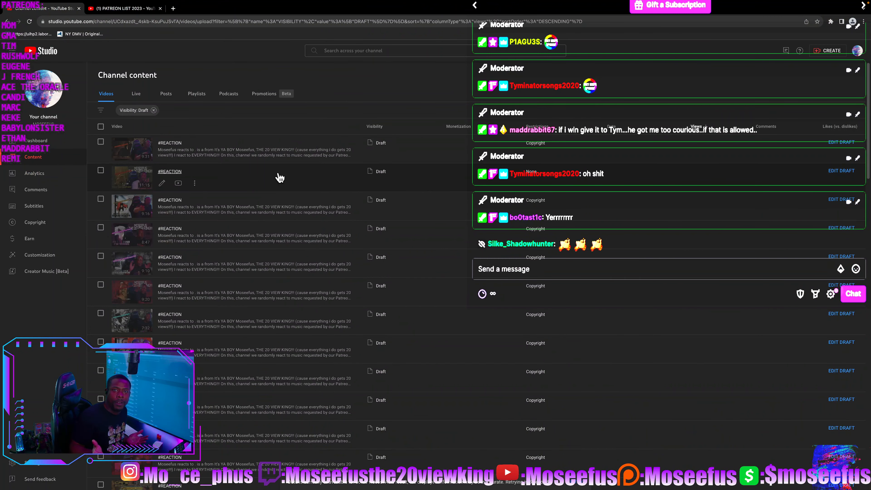
mouse_move(278, 171)
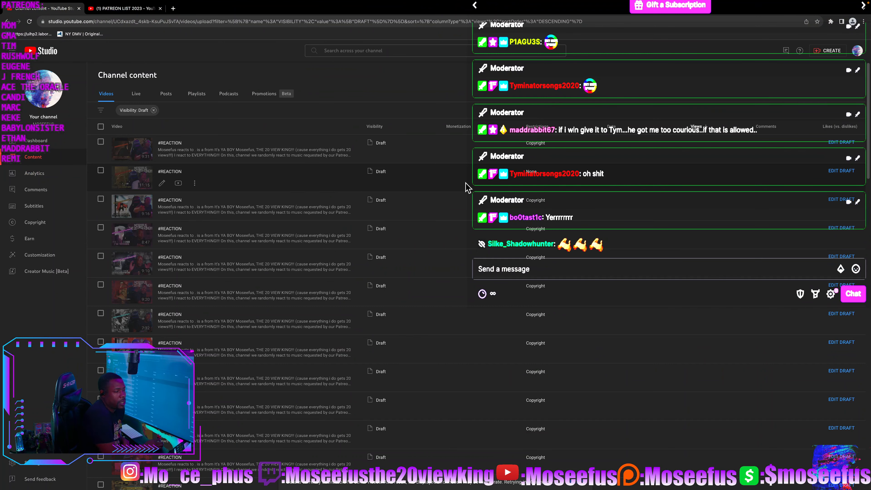
scroll(down, 3)
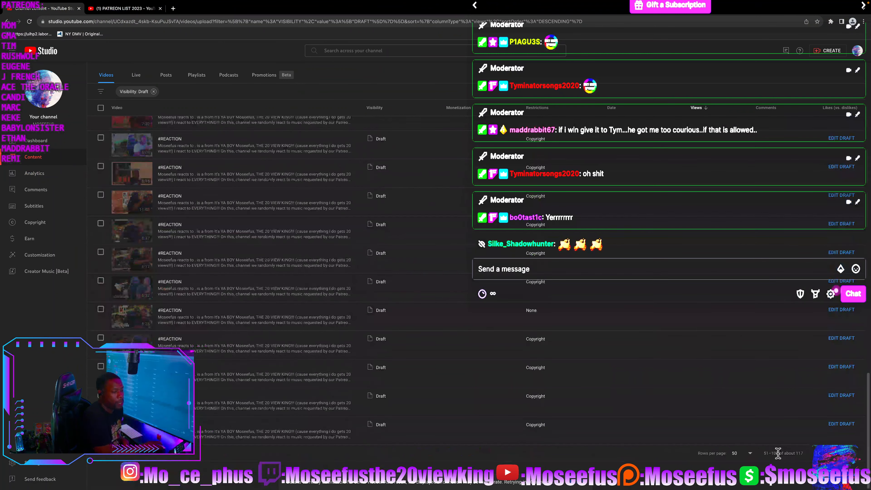
scroll(down, 3)
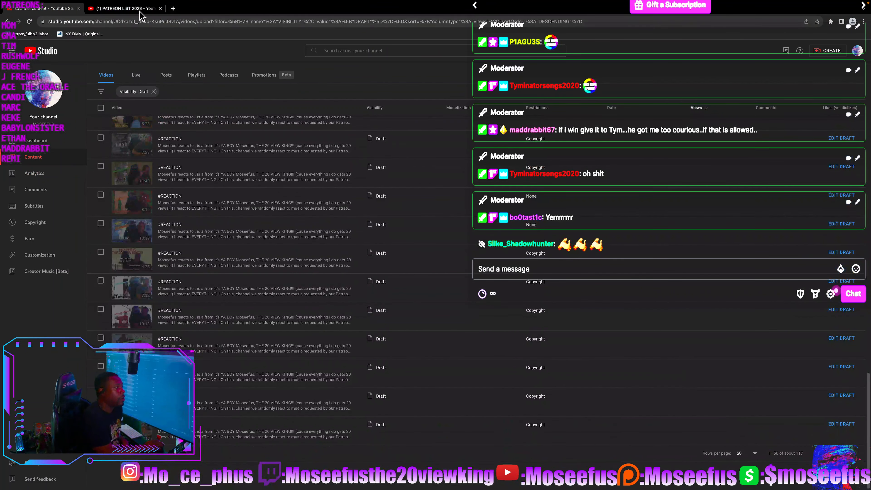
Switch to the PATREON LIST 2023 playlist and start playing the Slow Dancing In the Dark cover.
click(122, 7)
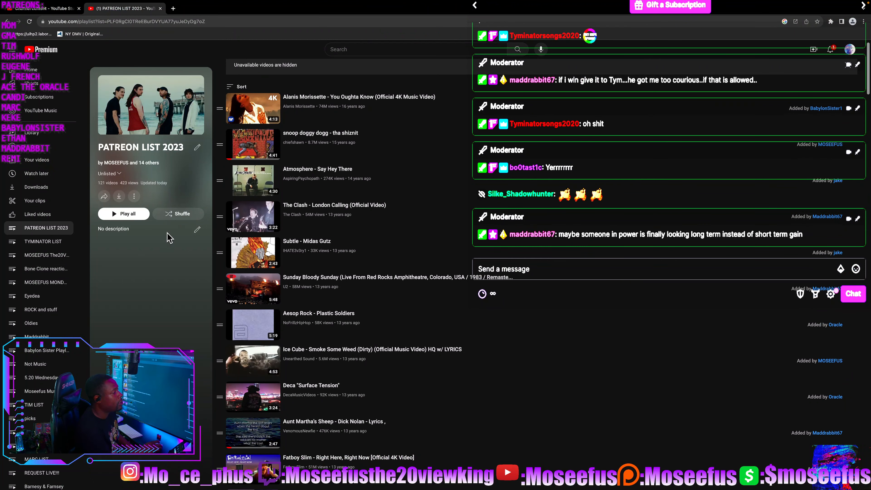
click(241, 86)
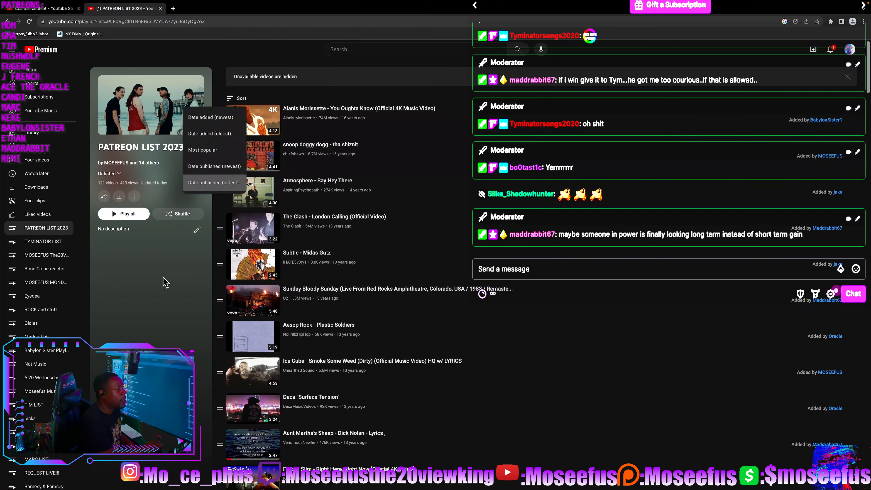
click(169, 215)
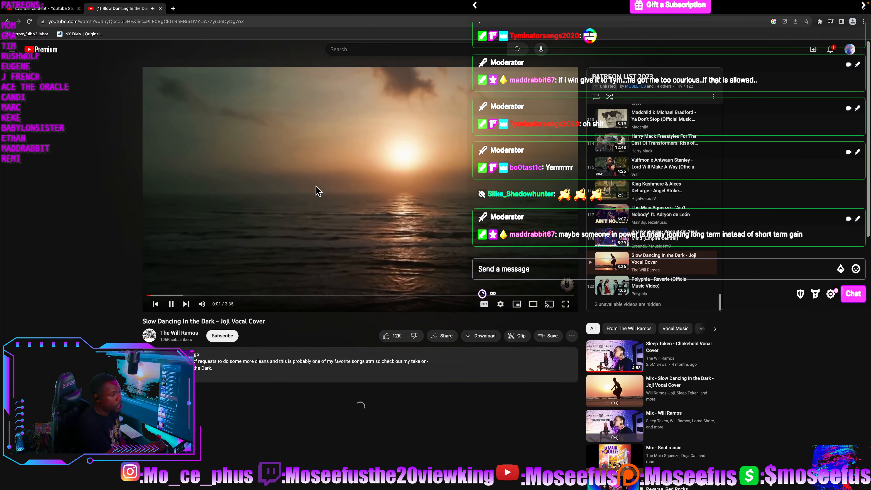
Pause the Joji cover two seconds in and switch the player to full screen.
click(171, 304)
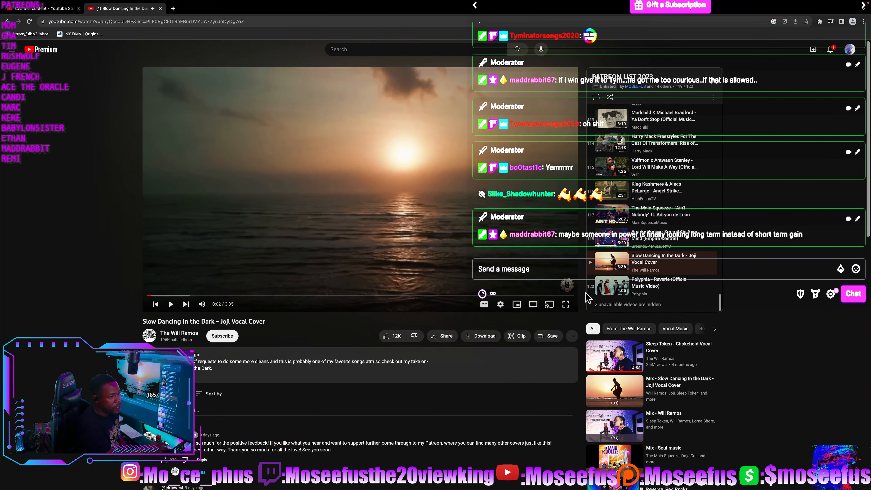
mouse_move(566, 304)
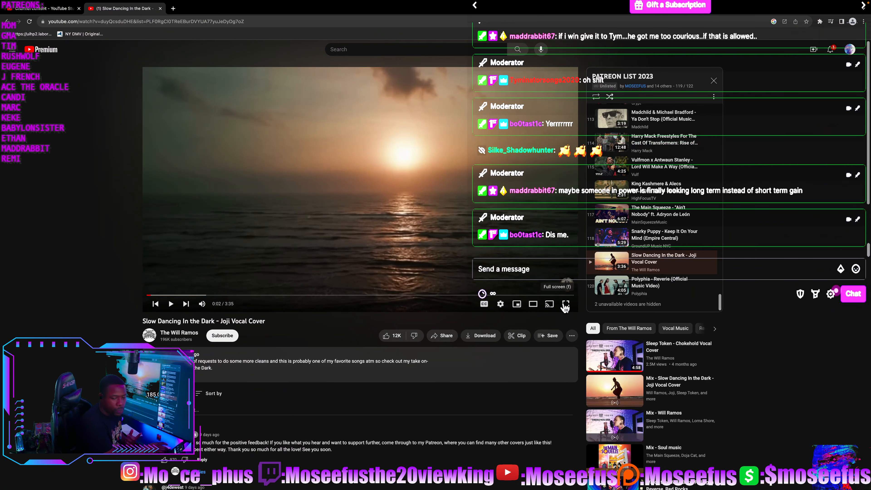
click(566, 304)
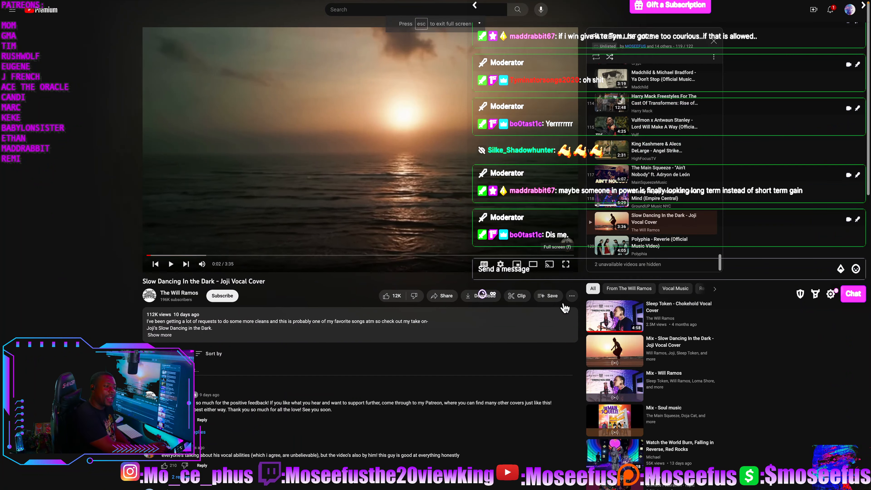
Resume fullscreen playback, rewind about 5 seconds to around 0:24 and pause.
click(566, 264)
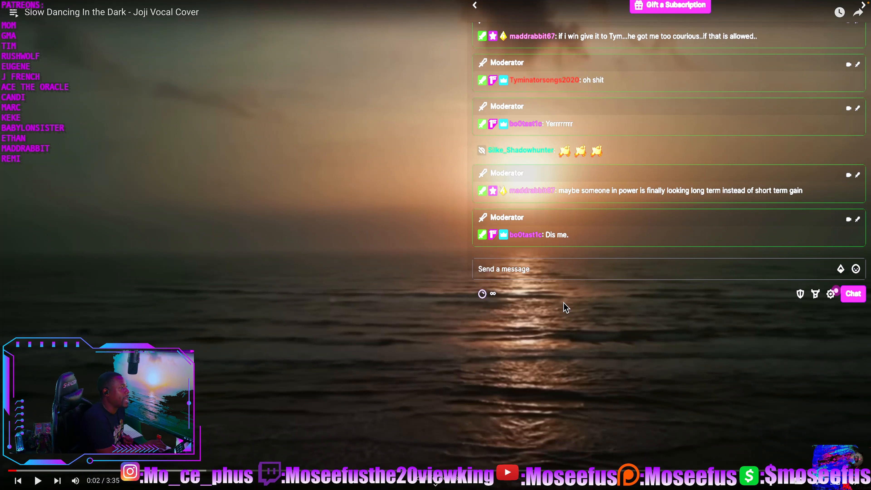
mouse_move(414, 307)
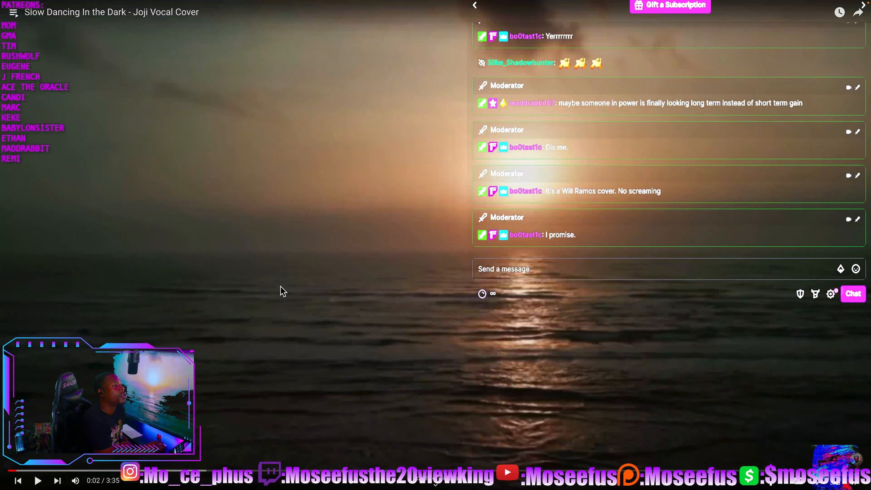
mouse_move(367, 300)
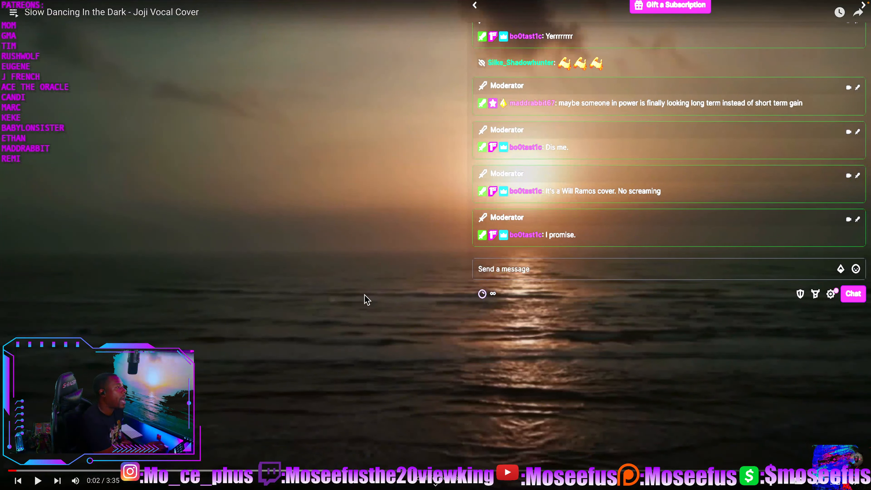
mouse_move(387, 300)
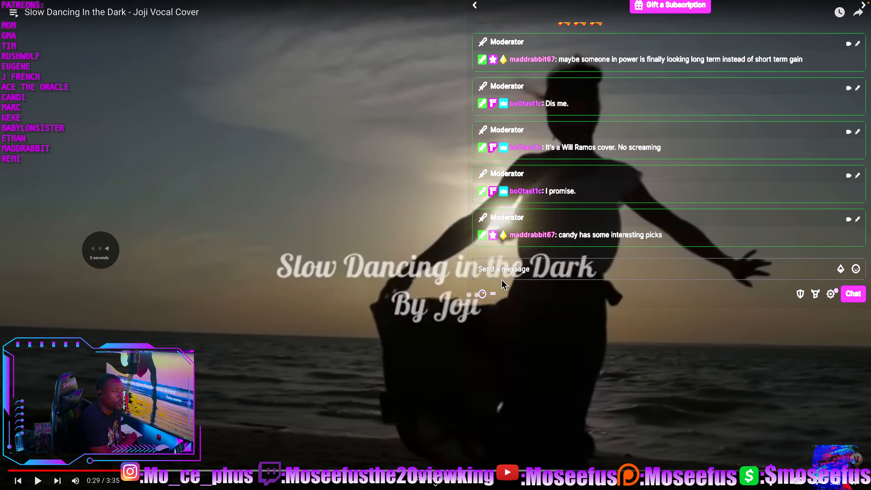
click(99, 249)
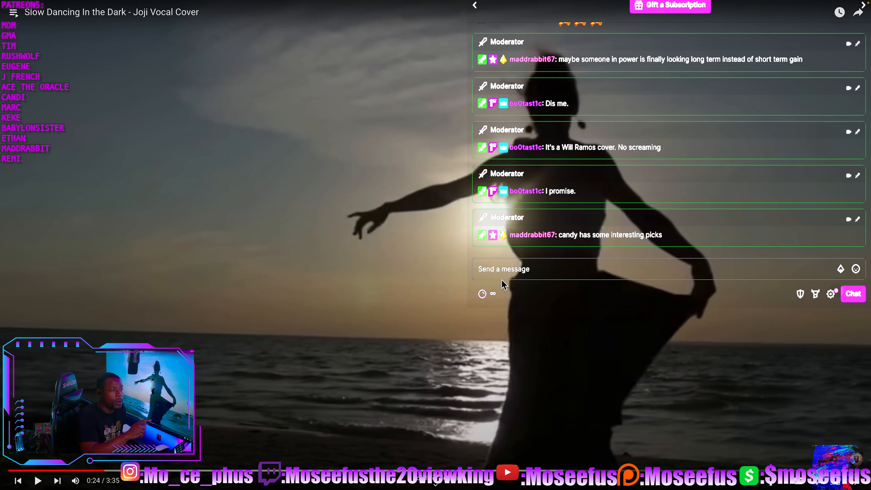
mouse_move(343, 290)
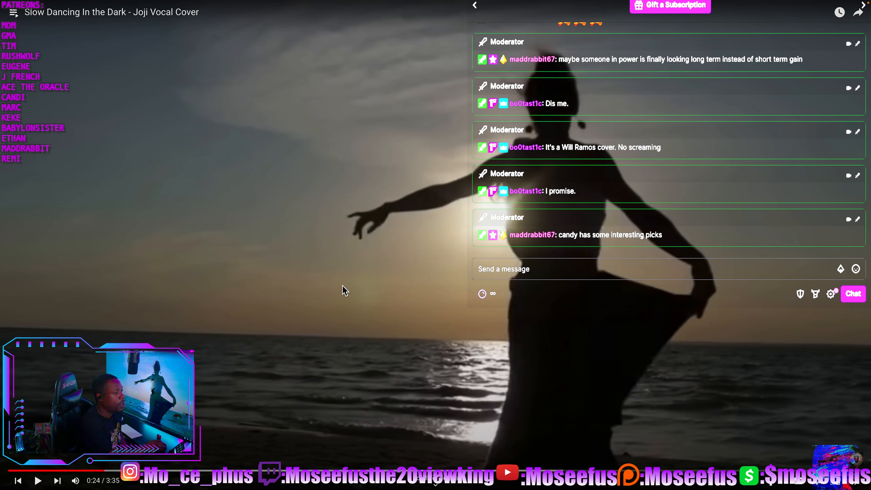
mouse_move(354, 285)
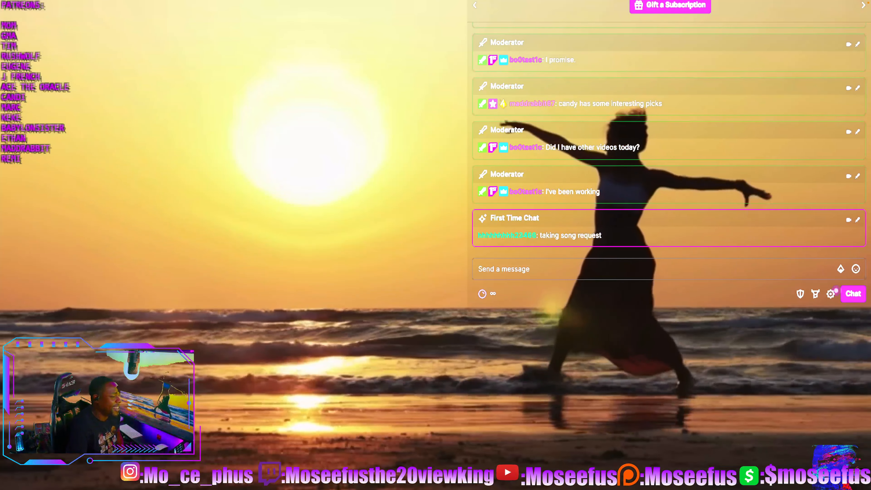
Let the fullscreen cover play to about 2:01 of 3:35, pausing and resuming playback.
click(365, 285)
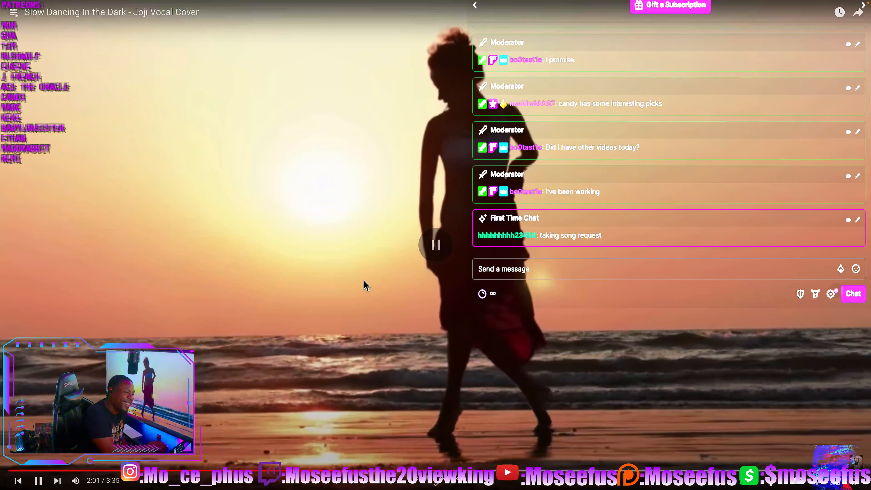
click(38, 480)
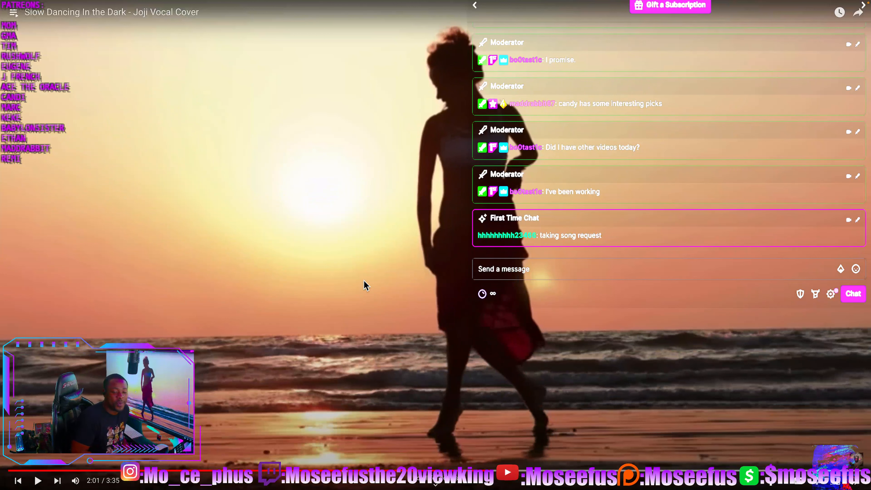